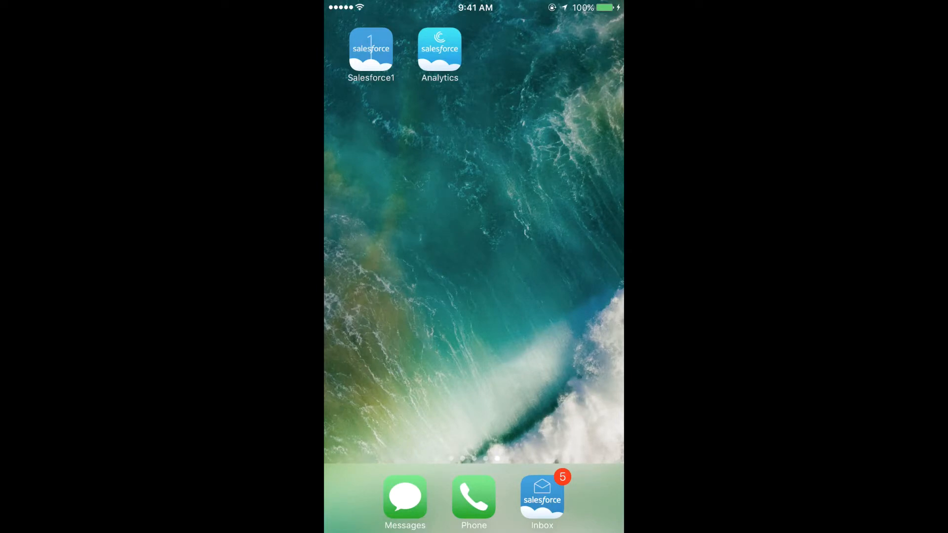
Launch Salesforce Analytics, enter Service Analytics, and scroll through its dashboards.
click(439, 49)
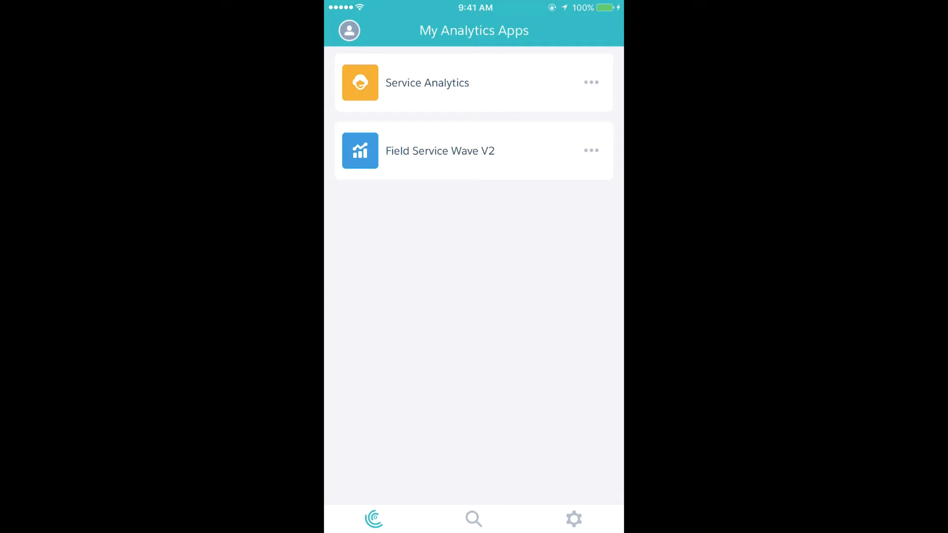
click(427, 82)
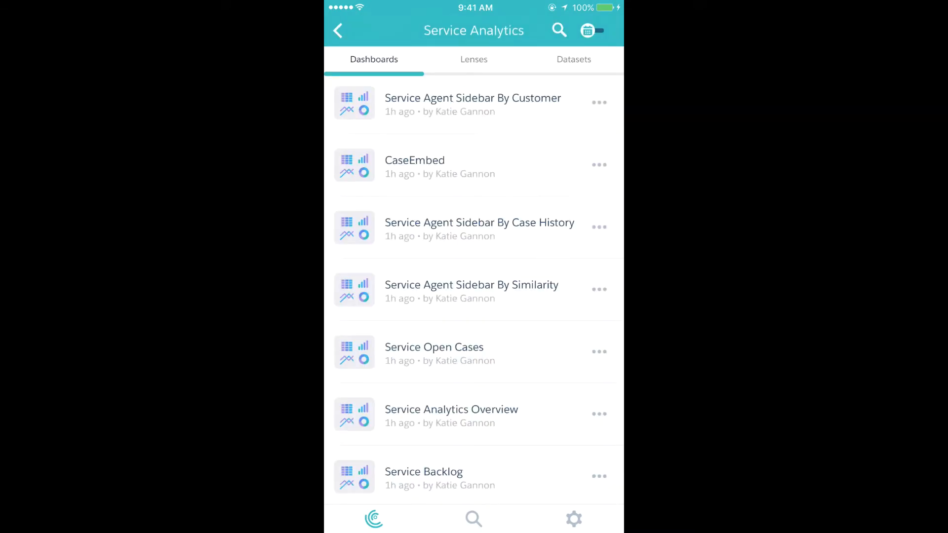
scroll(down, 3)
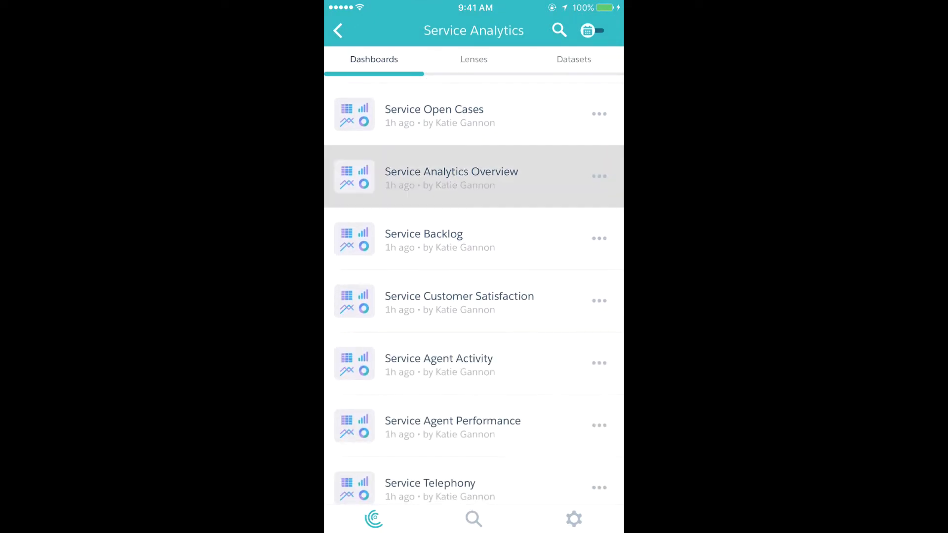
Go from Service Analytics Overview to the Prioritize Open Cases dashboard and scroll to Case Breakdown.
click(450, 175)
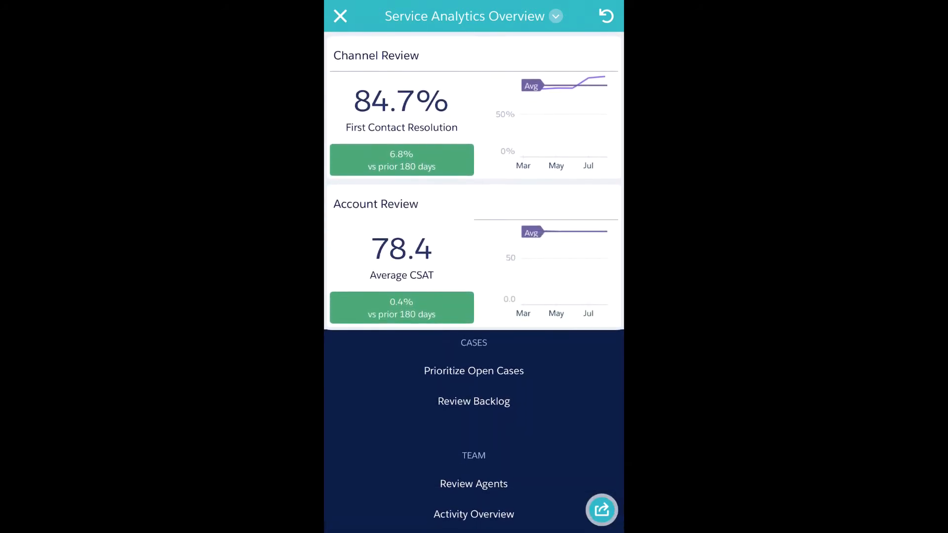
click(474, 371)
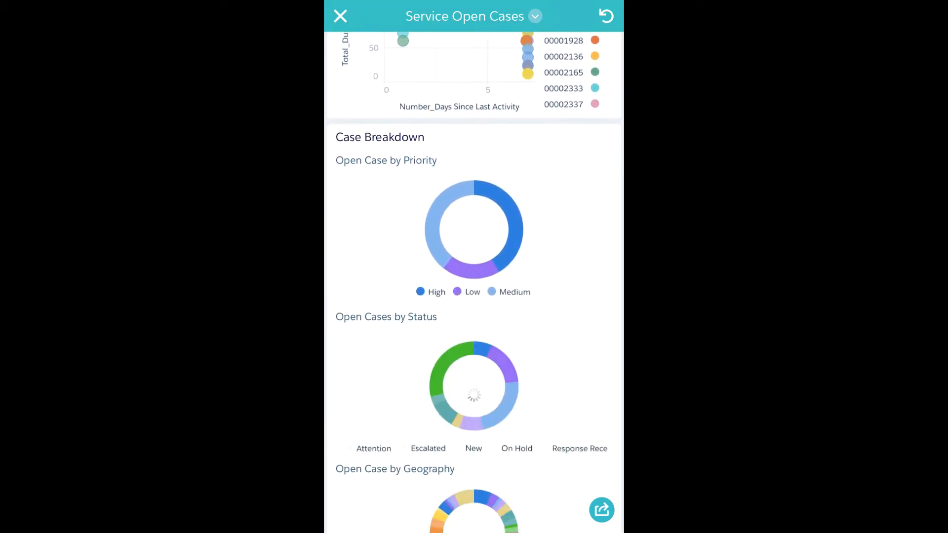
scroll(down, 3)
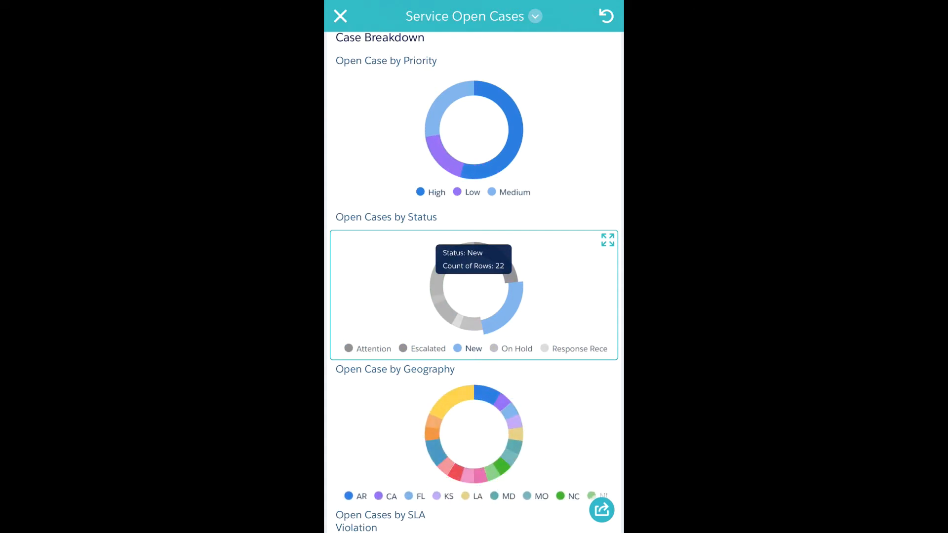
mouse_move(474, 137)
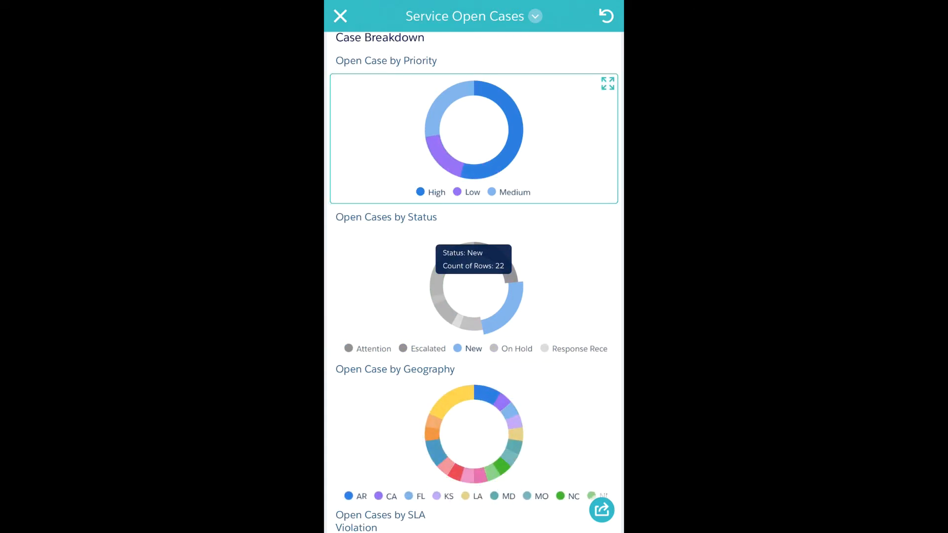
Expand Open Case by Priority and group it by Agent.
click(608, 84)
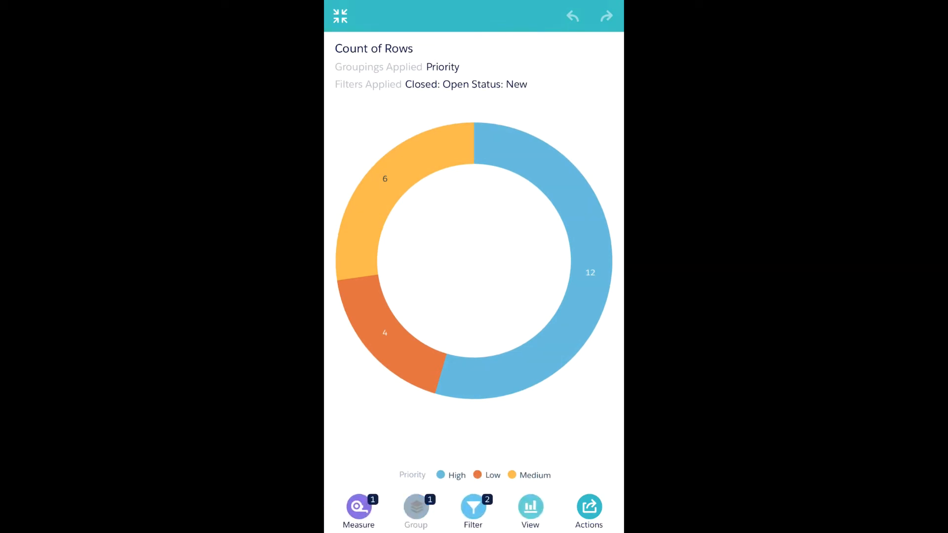
click(415, 511)
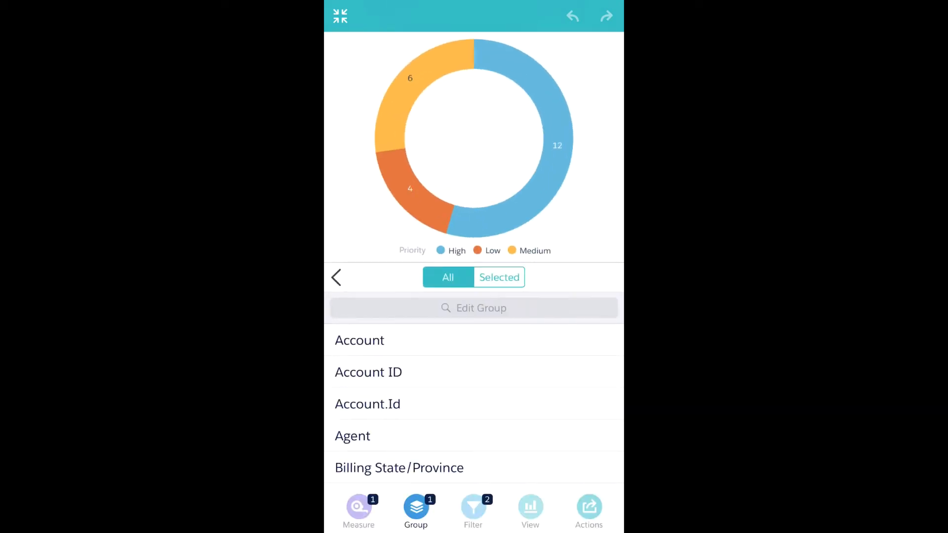
click(352, 436)
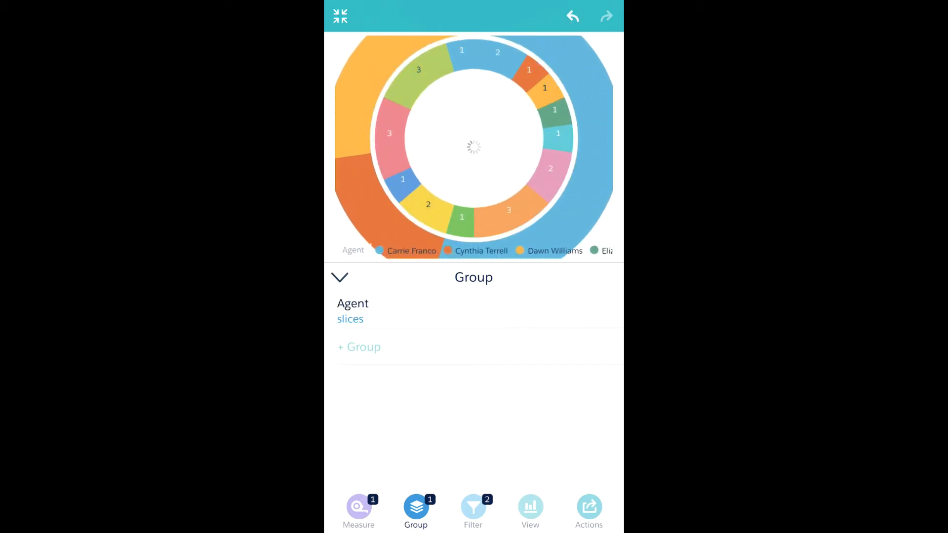
click(530, 511)
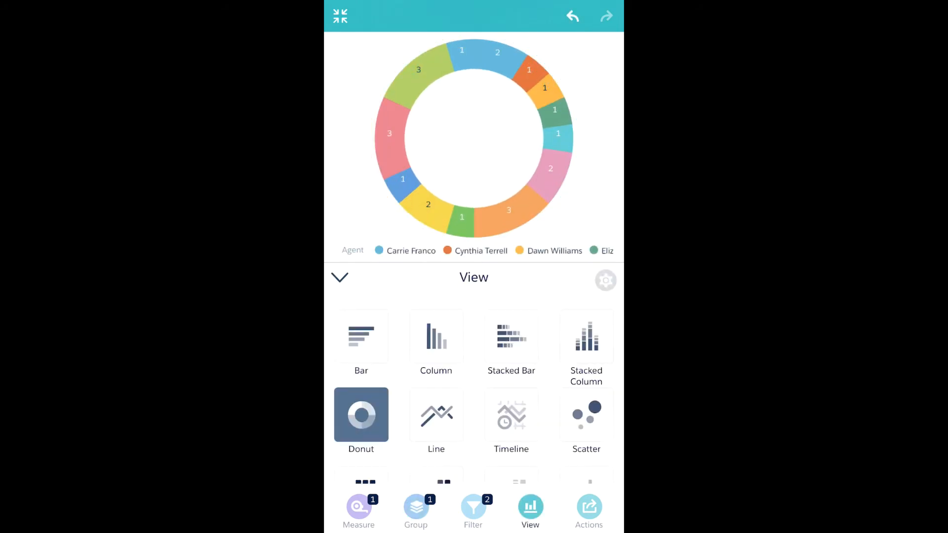
Try Stacked Bar and Column, then settle on Bar and collapse the View panel.
click(510, 337)
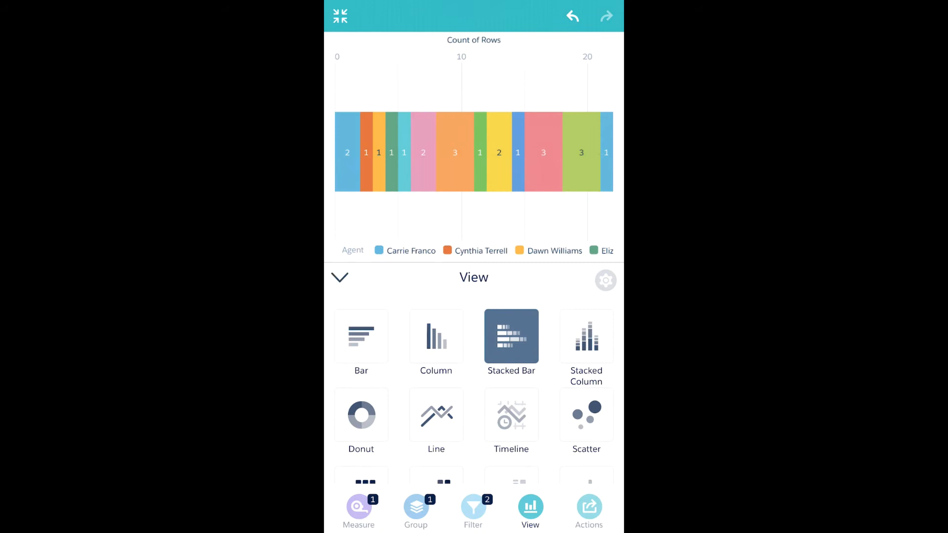
click(435, 337)
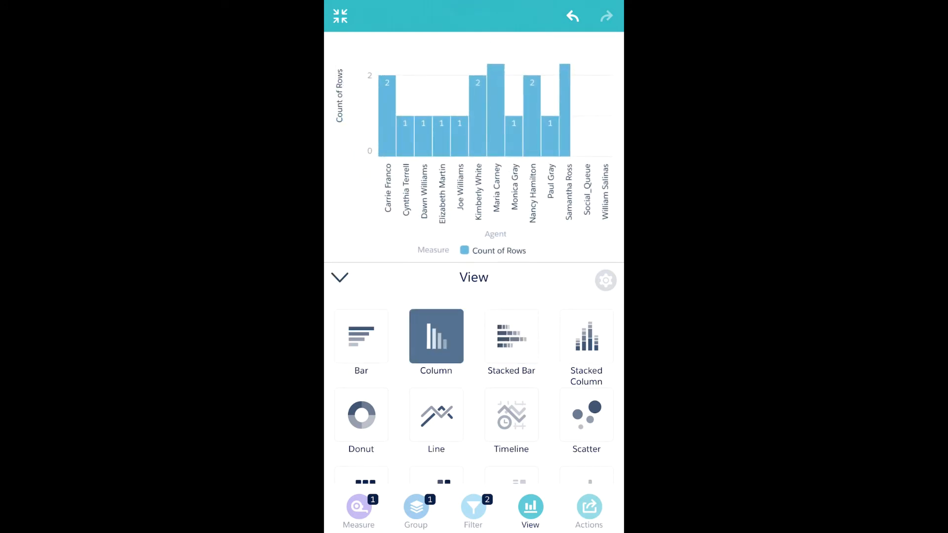
click(361, 336)
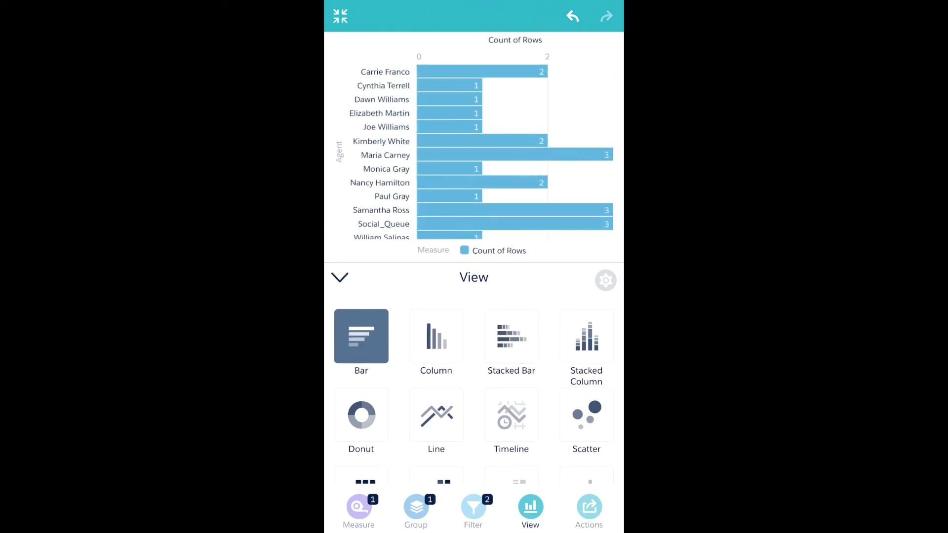
click(339, 277)
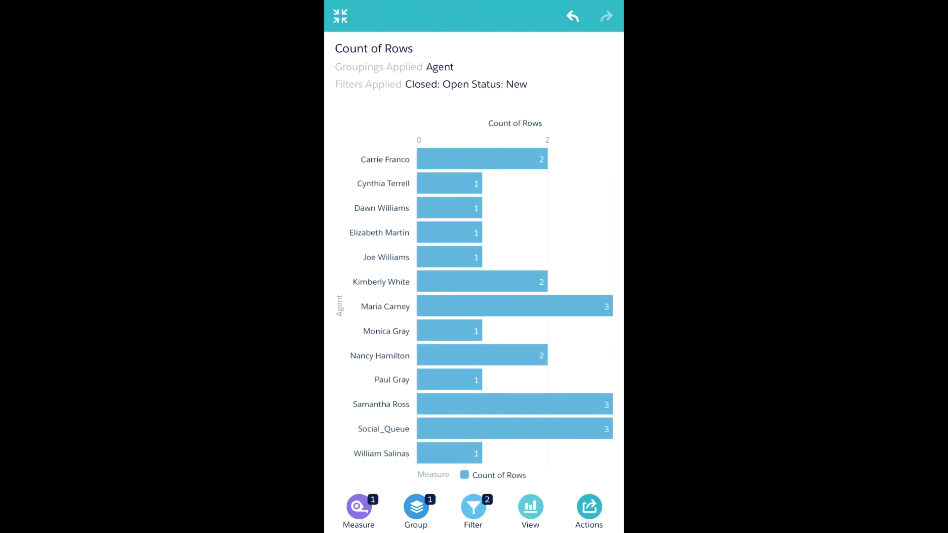
Select an agent's bar and bring up the Save & Share actions.
click(514, 306)
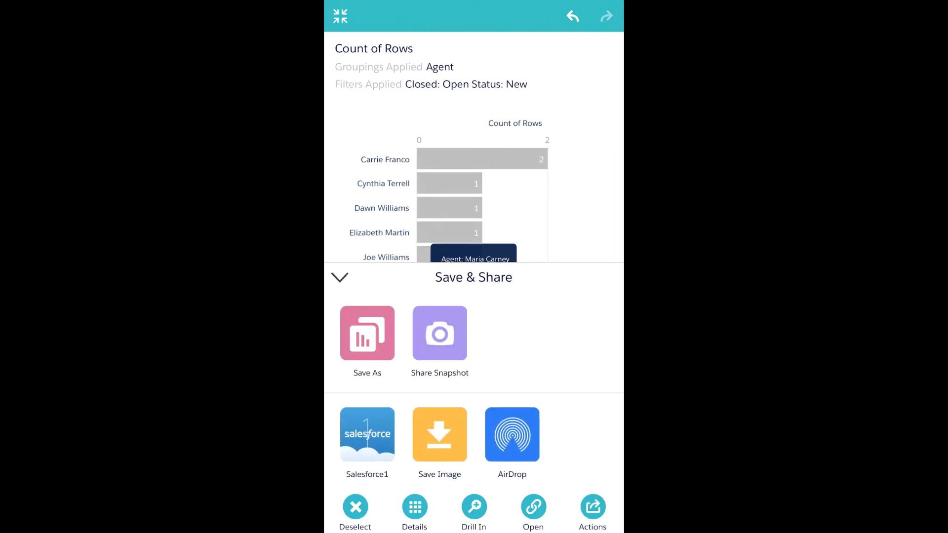
click(340, 277)
text(service)
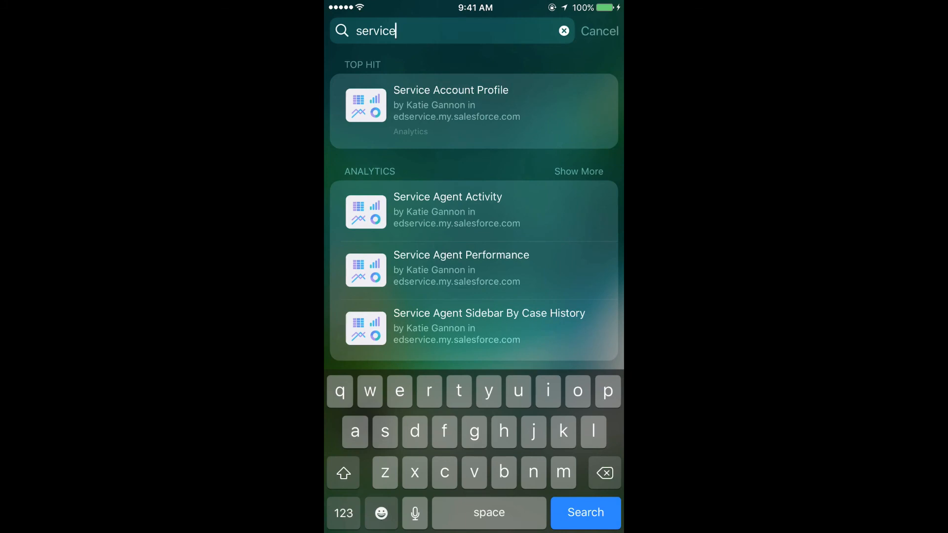
Preview and open the Service Agent Activity result, then scroll the dashboard.
click(447, 210)
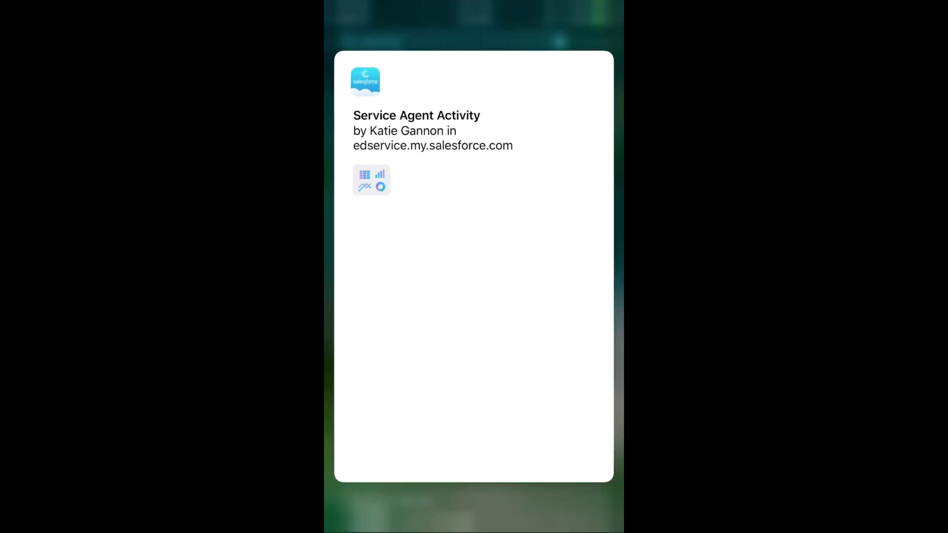
click(371, 180)
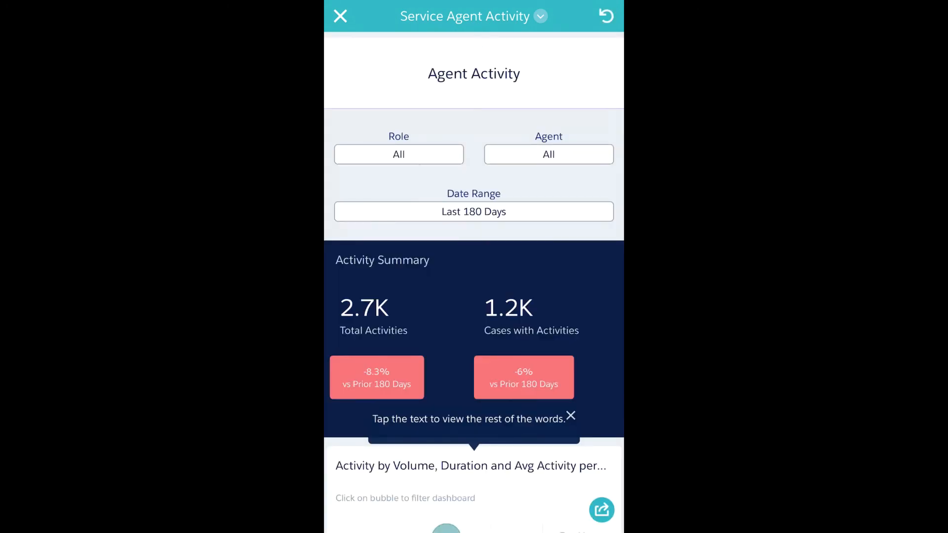
scroll(down, 3)
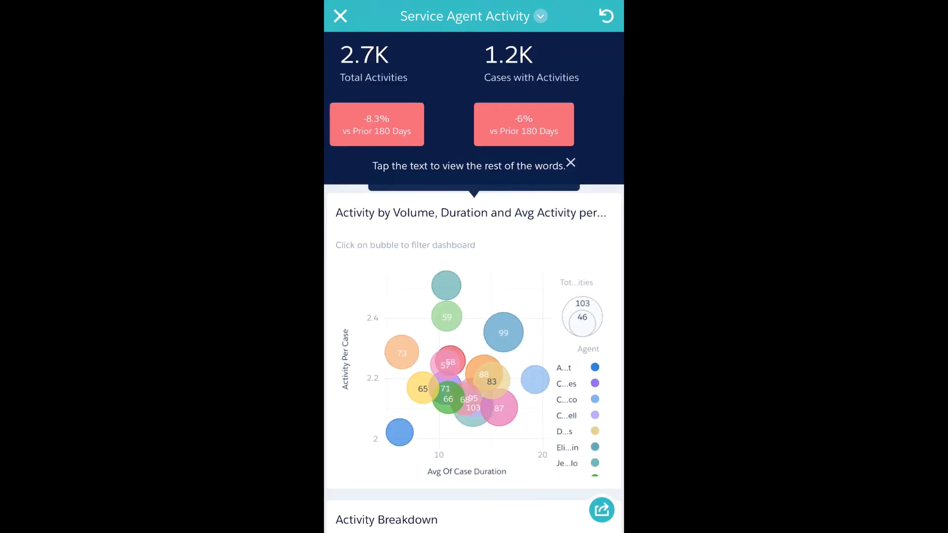